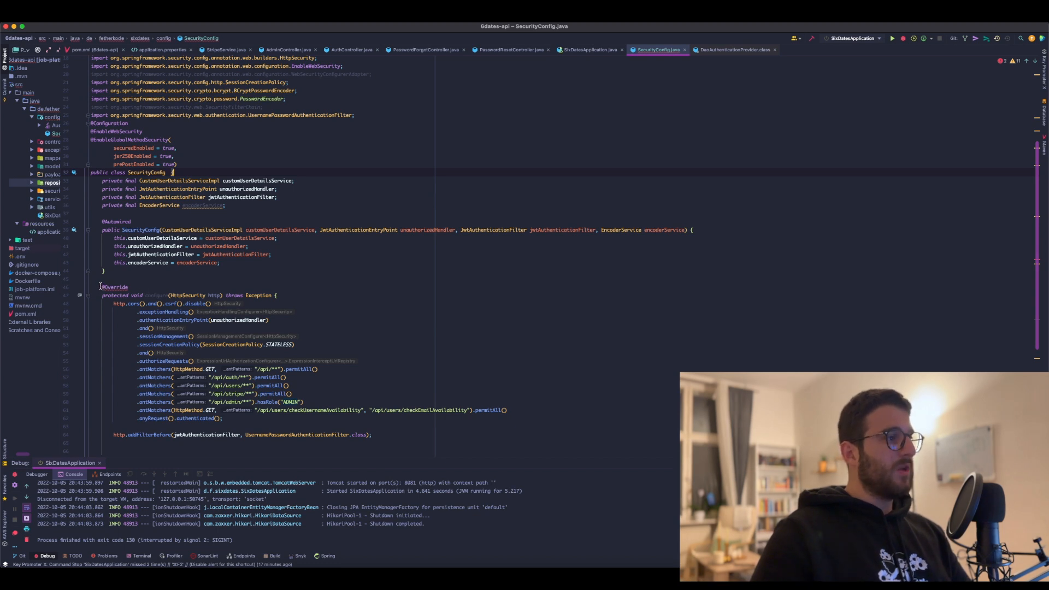
# Step: Change the HttpSecurity configure override into public SecurityFilterChain filterChain, importing SecurityFilterChain
pyautogui.click(167, 295)
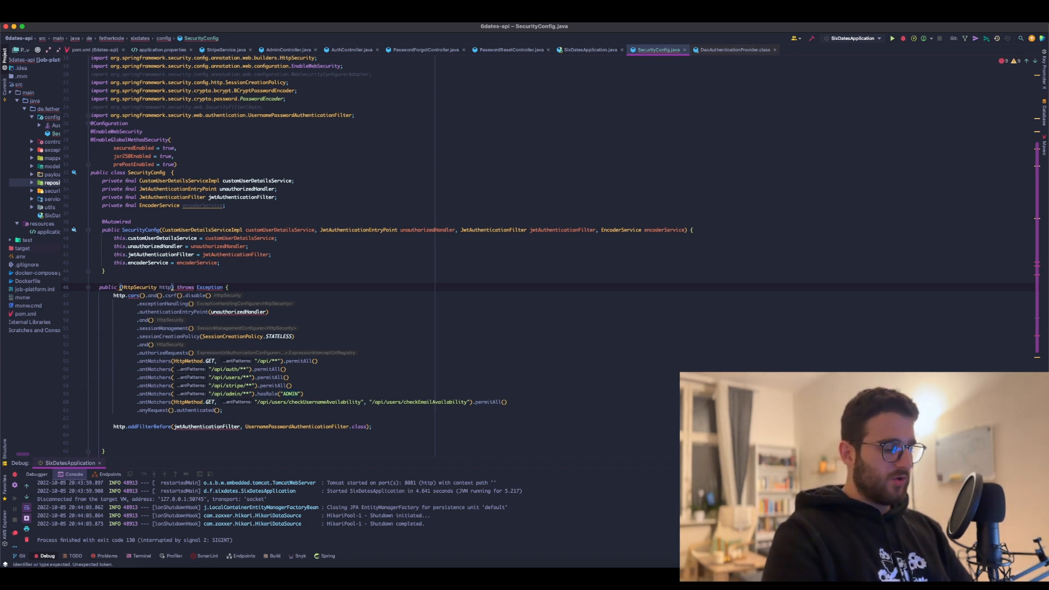
pyautogui.write('SecurityFilterChain filterChain')
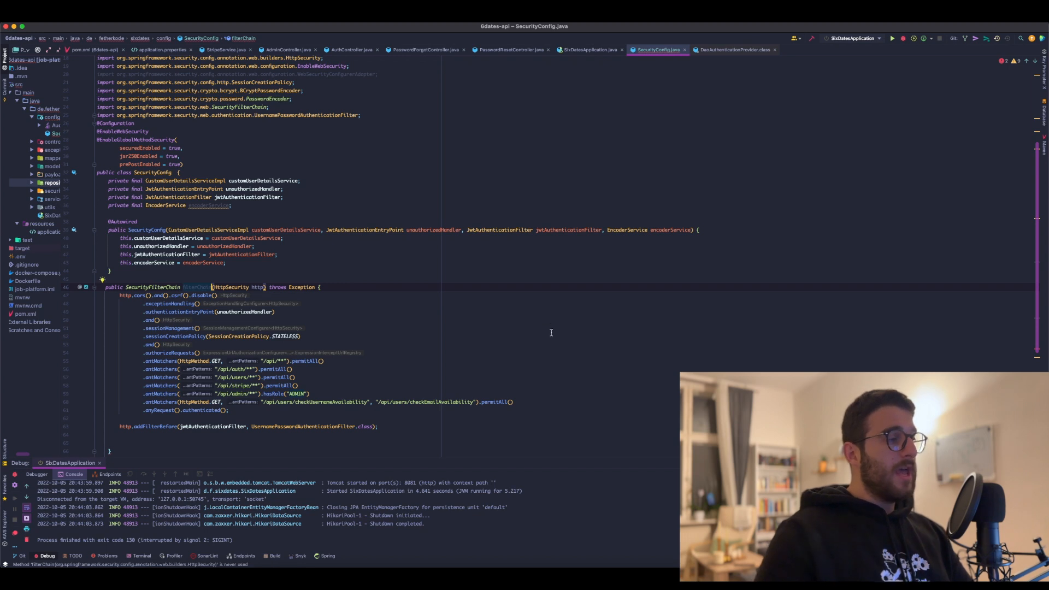
pyautogui.scroll(-3)
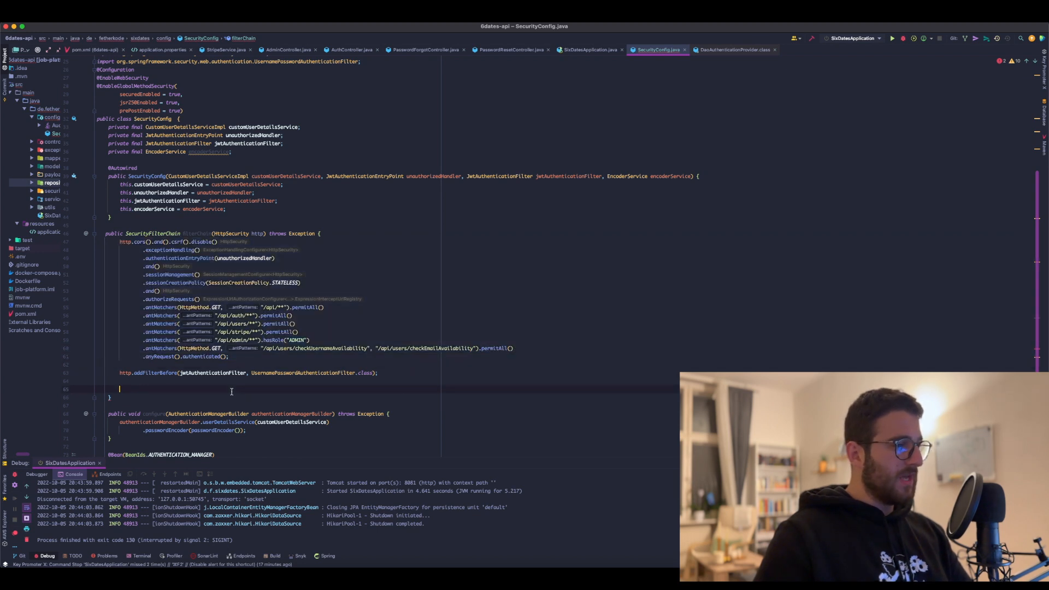
# Step: End filterChain with 'return http.build();'
pyautogui.write('http.')
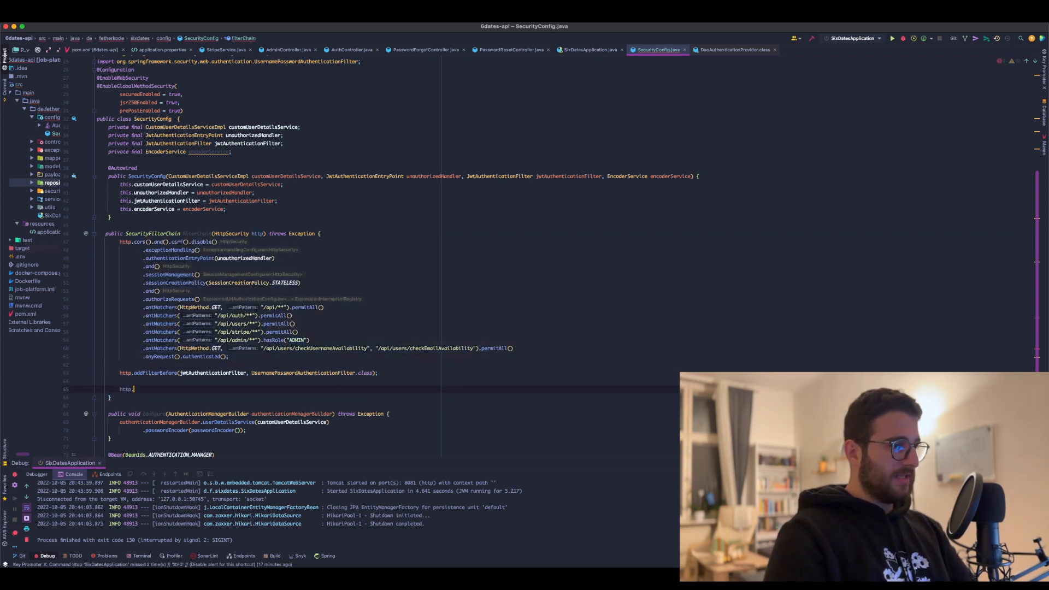
pyautogui.write('build();')
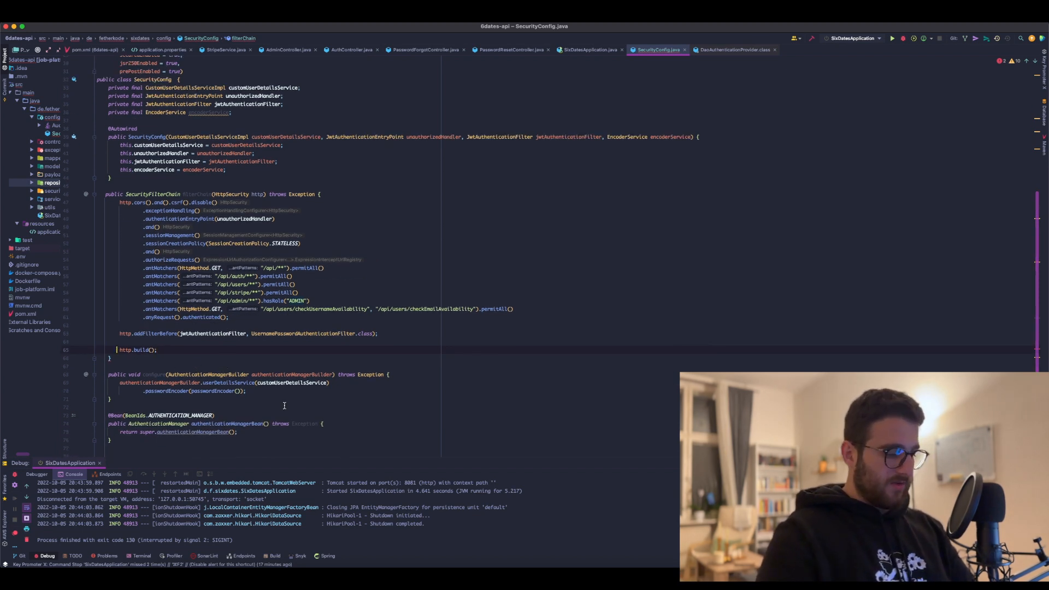
pyautogui.write('return')
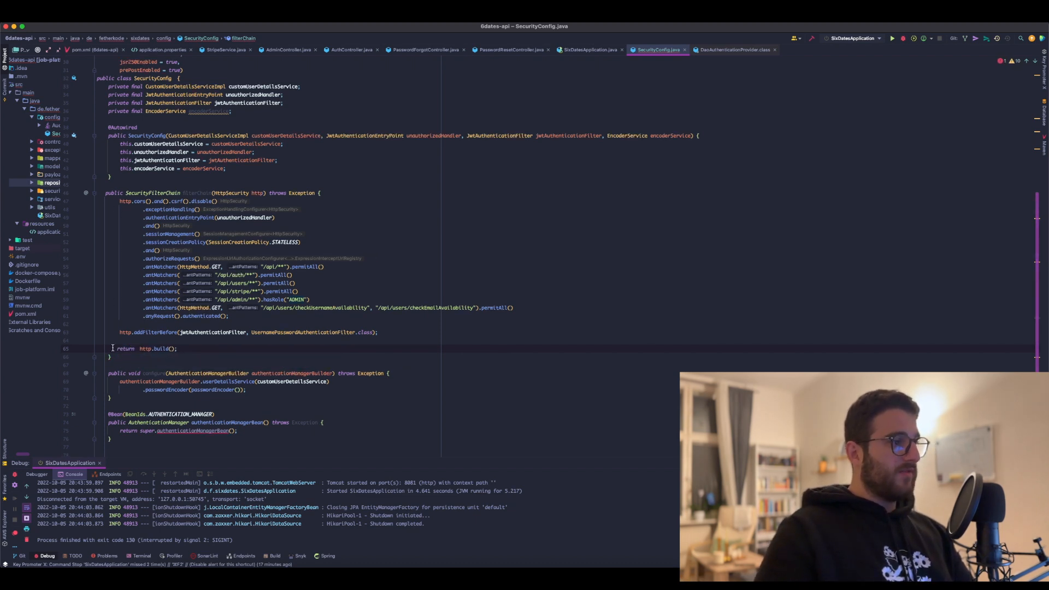
pyautogui.scroll(-3)
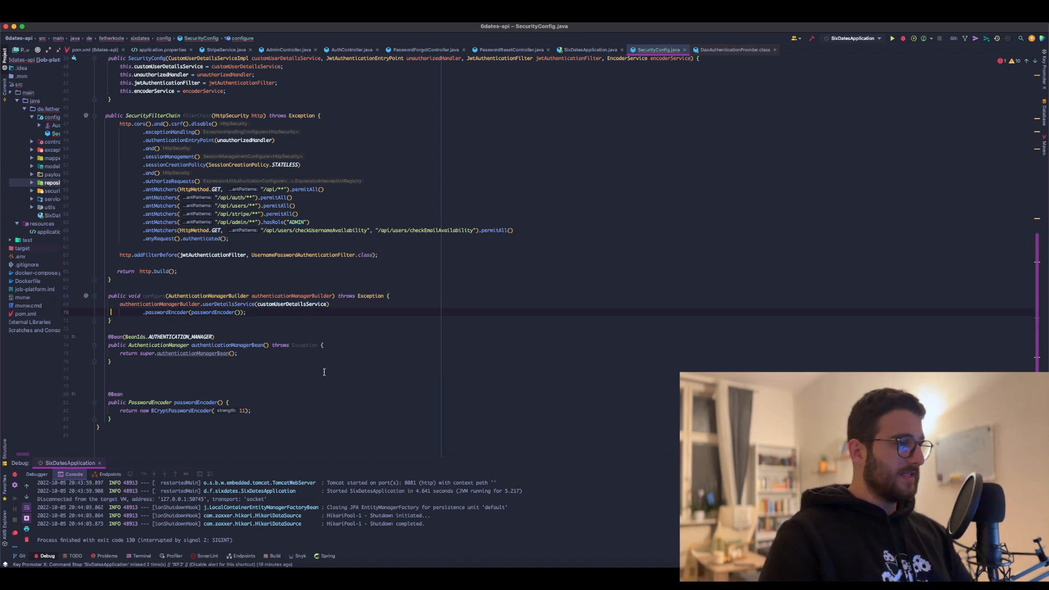
# Step: Replace the AuthenticationManagerBuilder override with authenticationProvider() creating a new DaoAuthenticationProvider
pyautogui.click(124, 295)
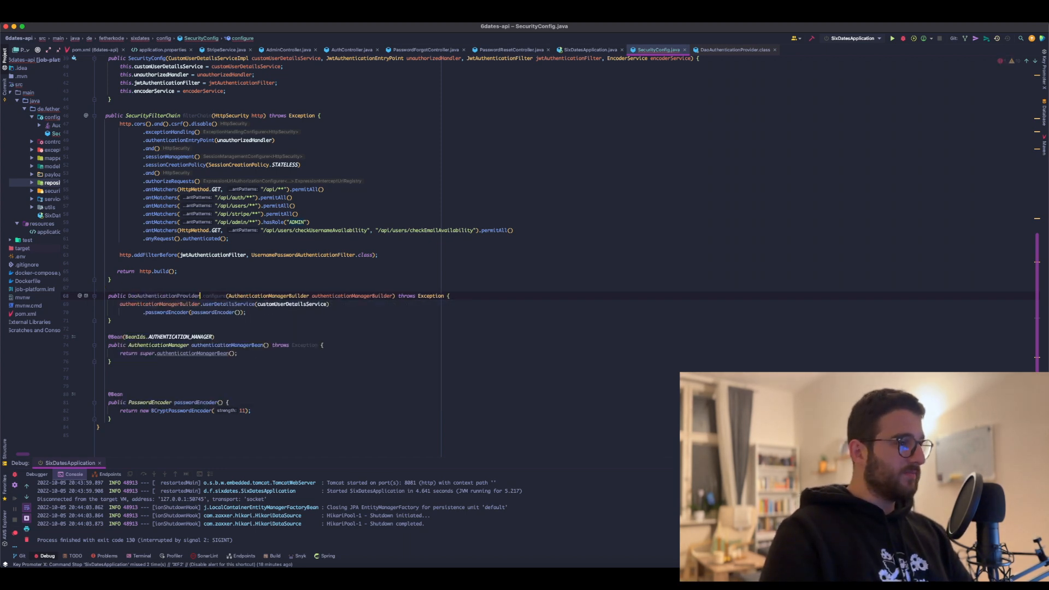
pyautogui.write('authenticationProvider() {')
pyautogui.write('final')
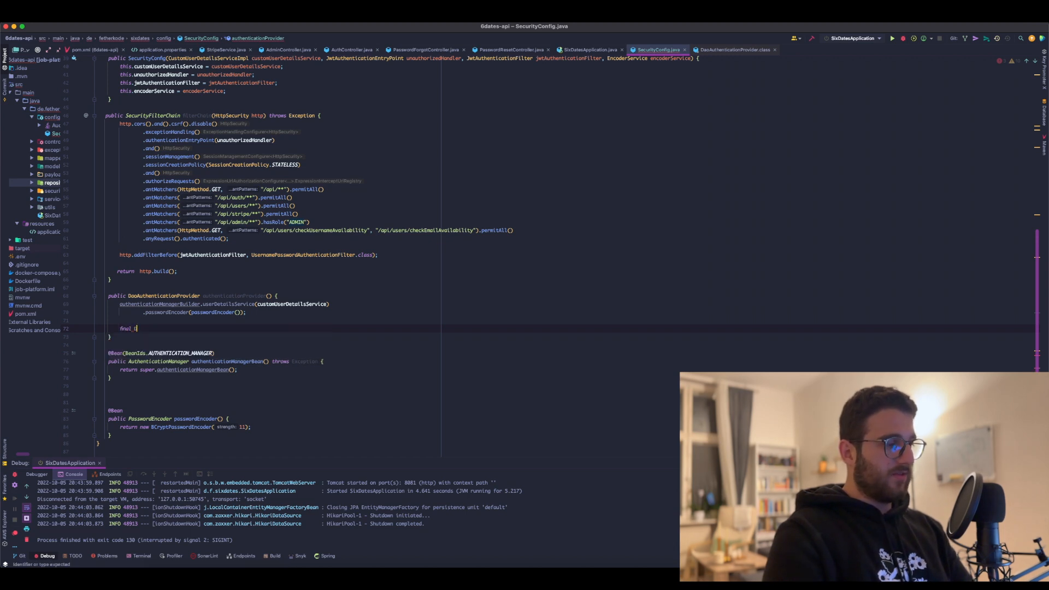
pyautogui.write('DaoAuthenticationProvider d')
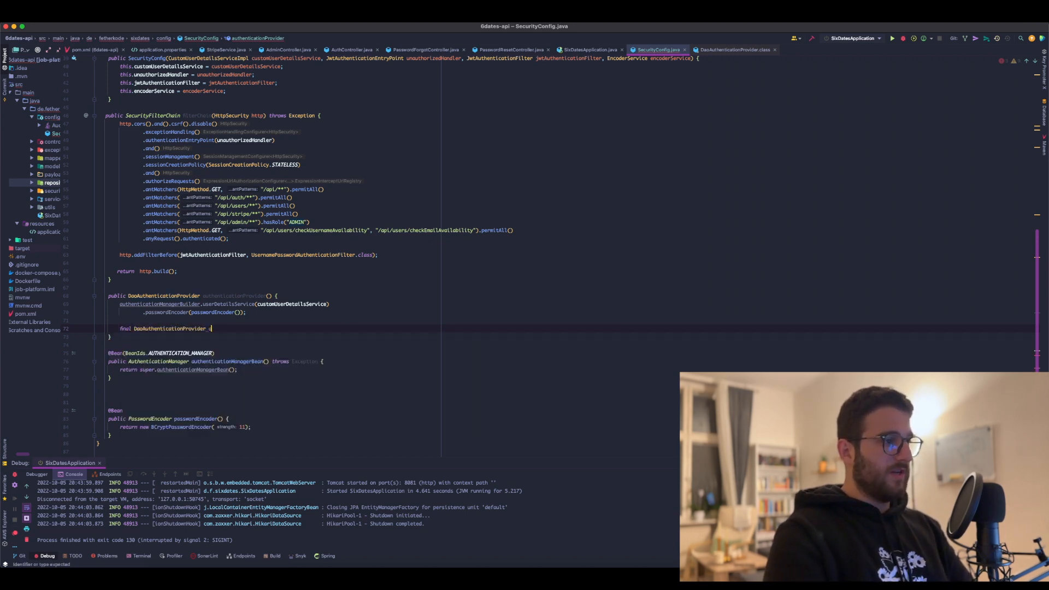
pyautogui.write('authenticationProvider = new')
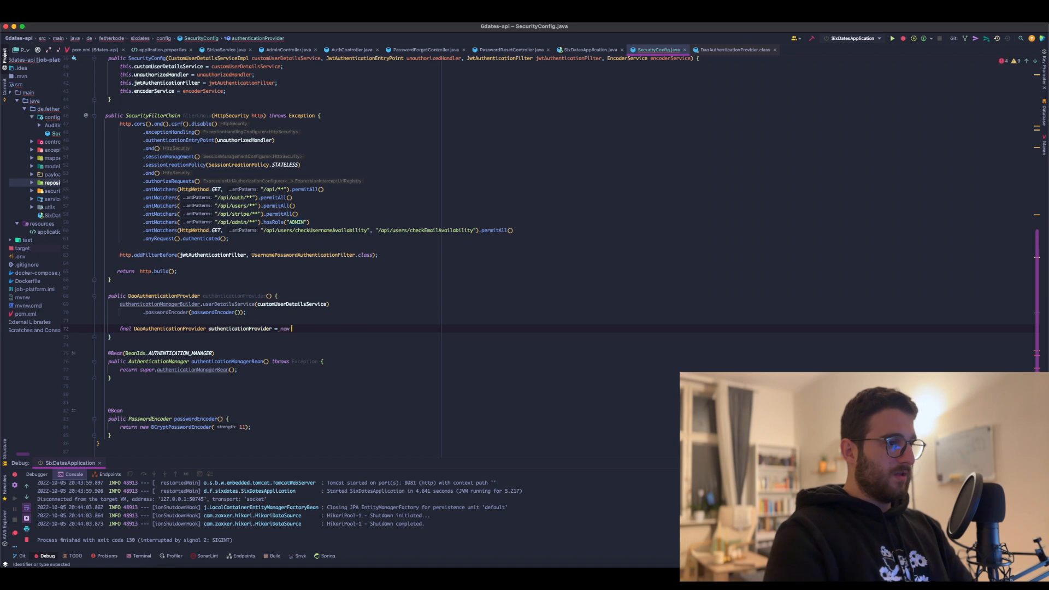
pyautogui.write('DaoAuthenticationProvider();')
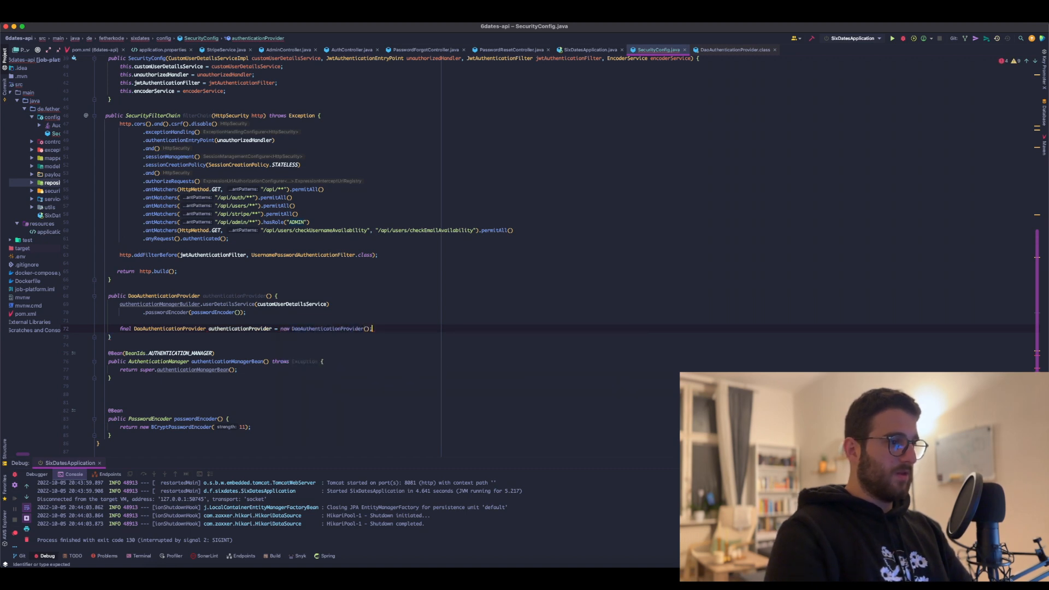
# Step: Set the provider's user details service and password encoder, return it, and start an annotation
pyautogui.write('authenticationProvider')
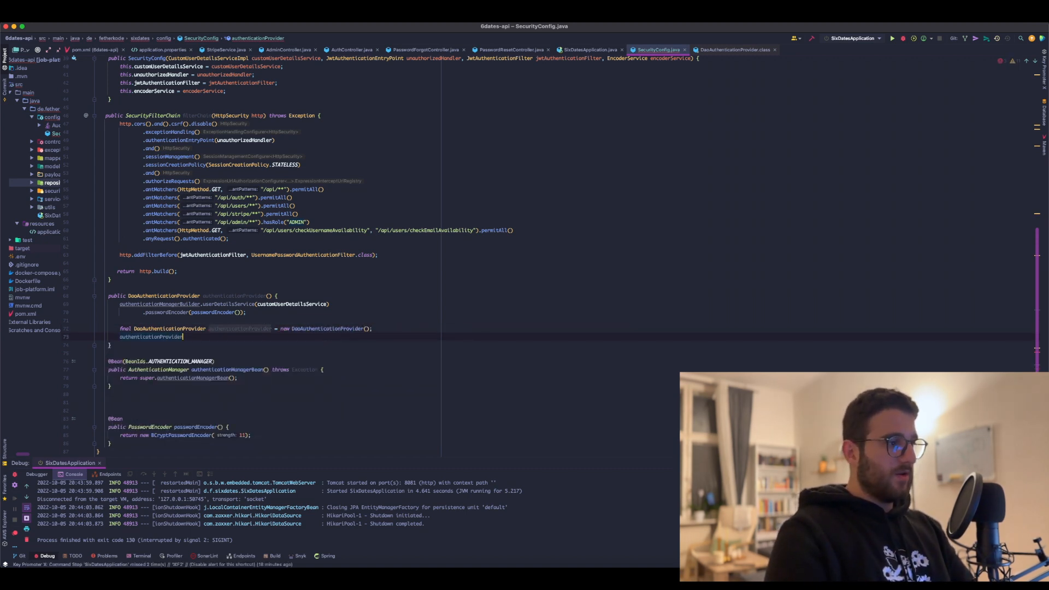
pyautogui.write('.setUserDetailsService()')
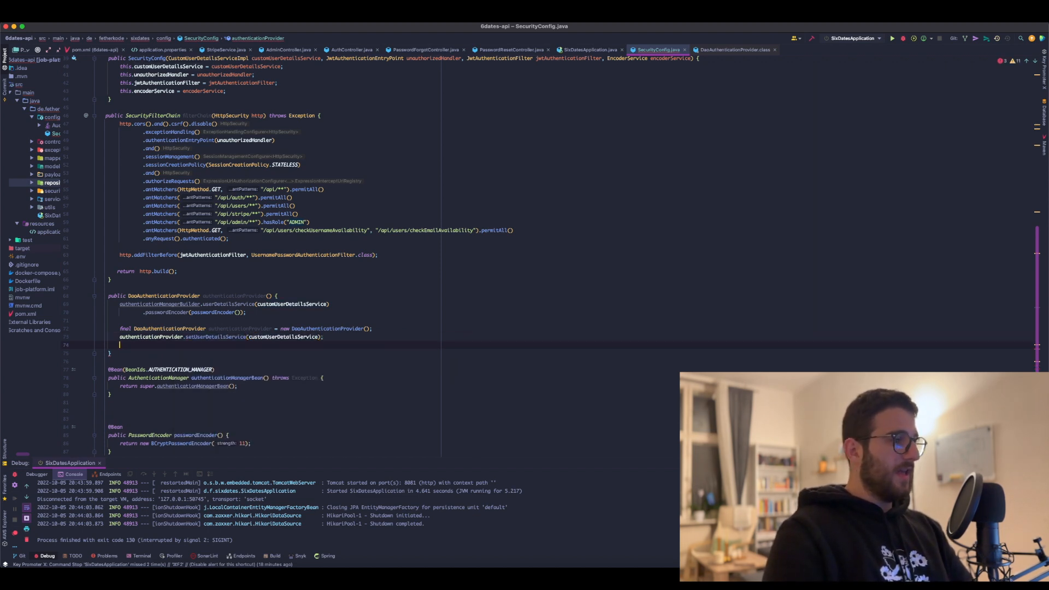
pyautogui.write('.')
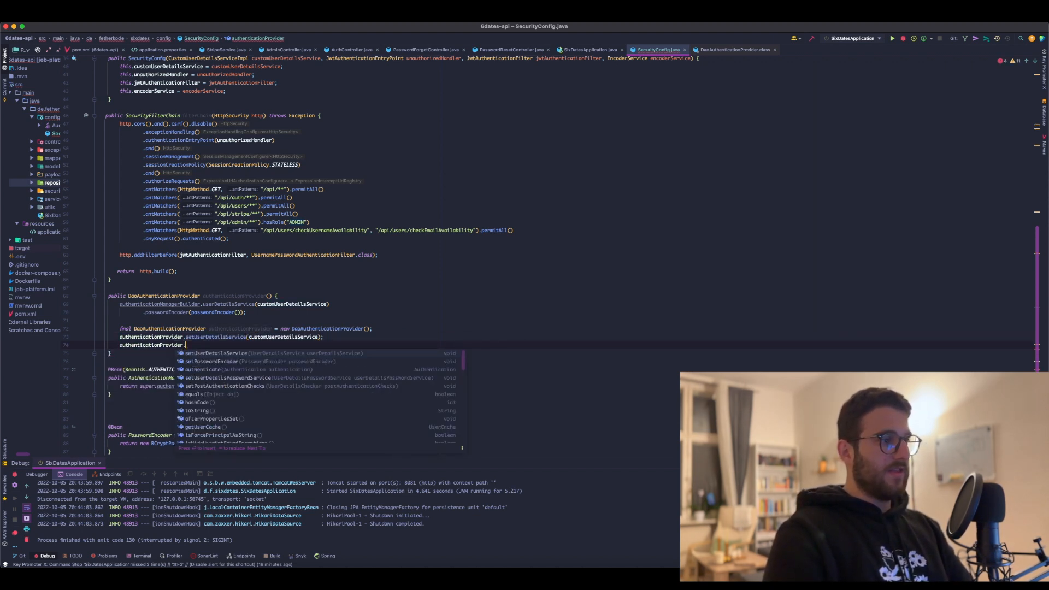
pyautogui.write('setPasswordEncoder(passwordEncoder());')
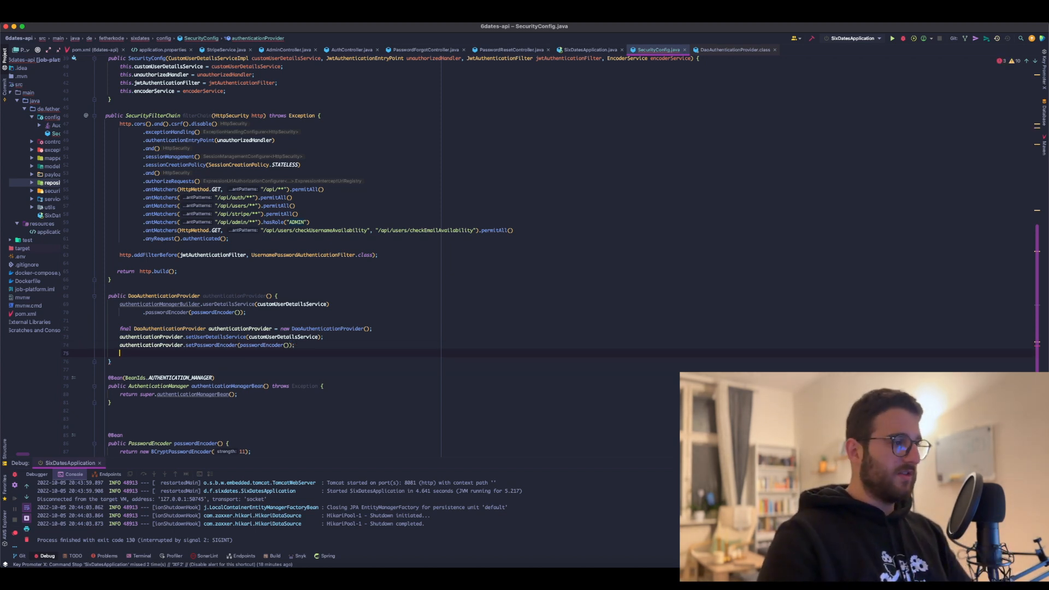
pyautogui.write('return')
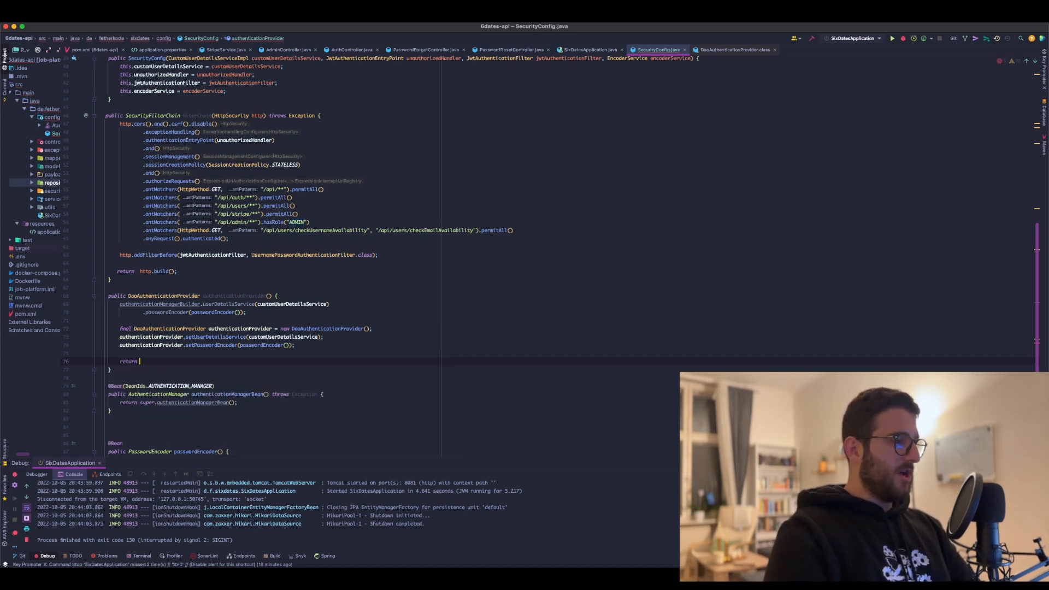
pyautogui.write('authenticationProvider;')
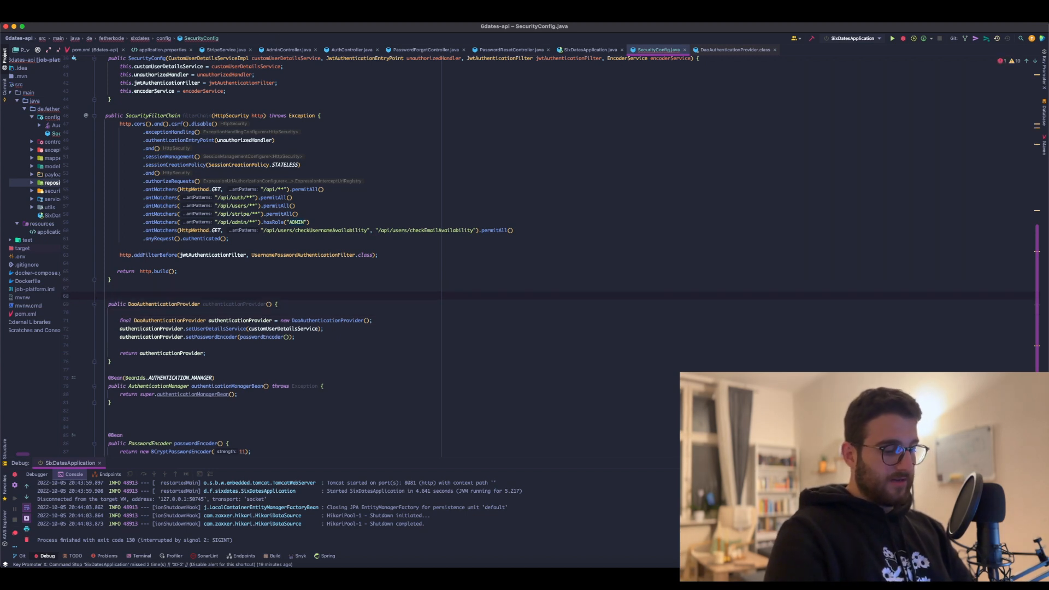
pyautogui.write('@Bean')
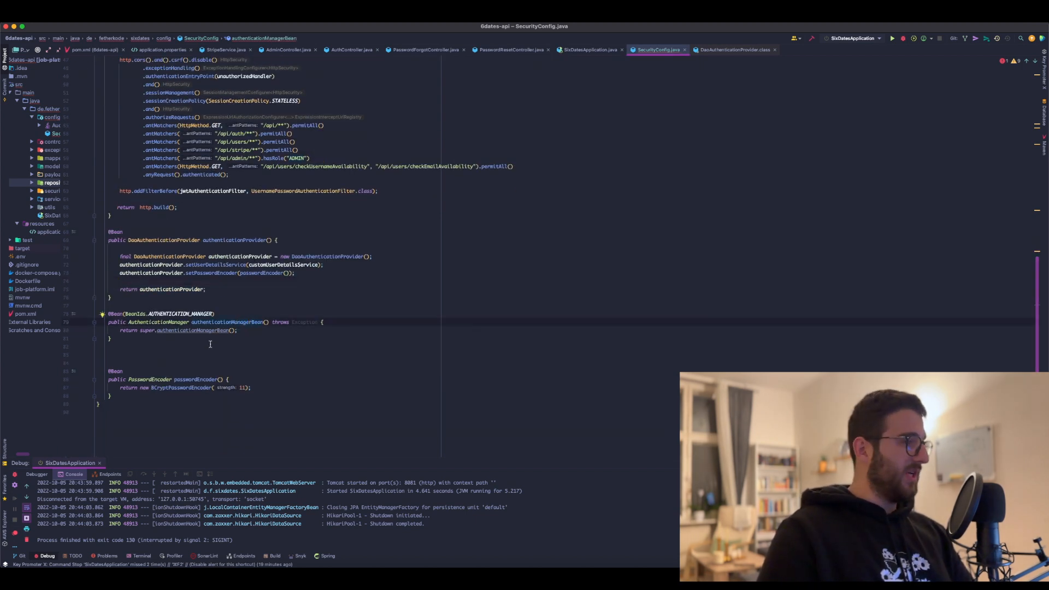
pyautogui.moveTo(238, 340)
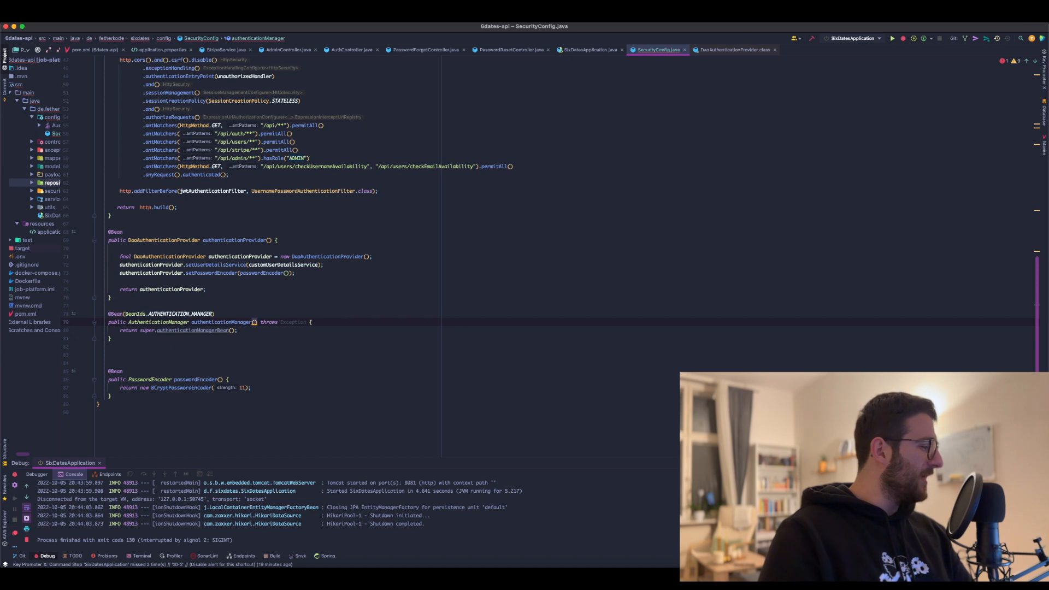
# Step: Make authenticationManager take AuthenticationConfiguration and return authenticationConfiguration.getAuthenticationManager()
pyautogui.write('AuthenticationConfiguration')
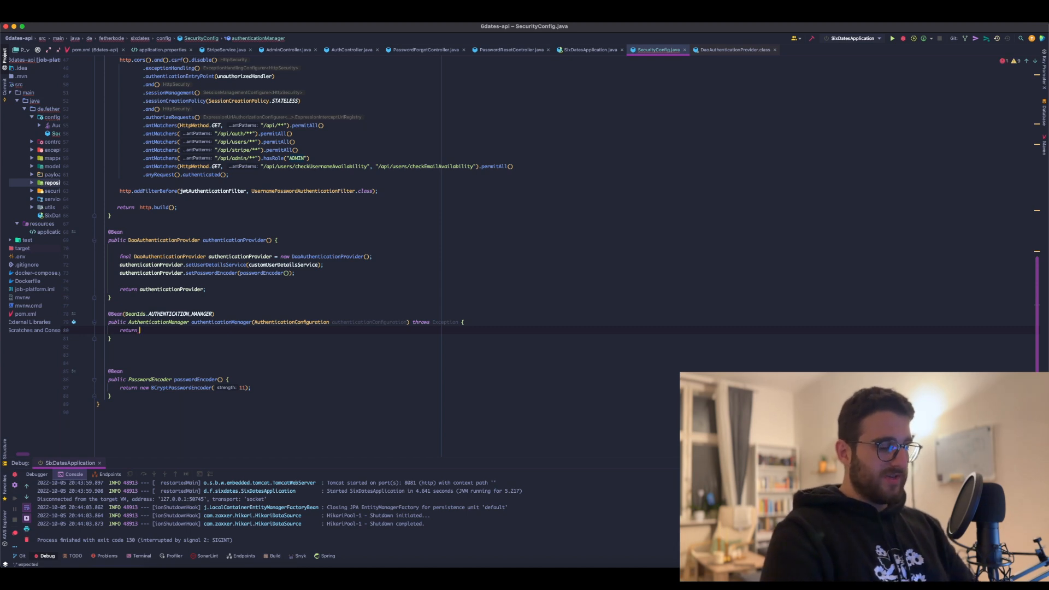
pyautogui.write('authenticationConfiguration')
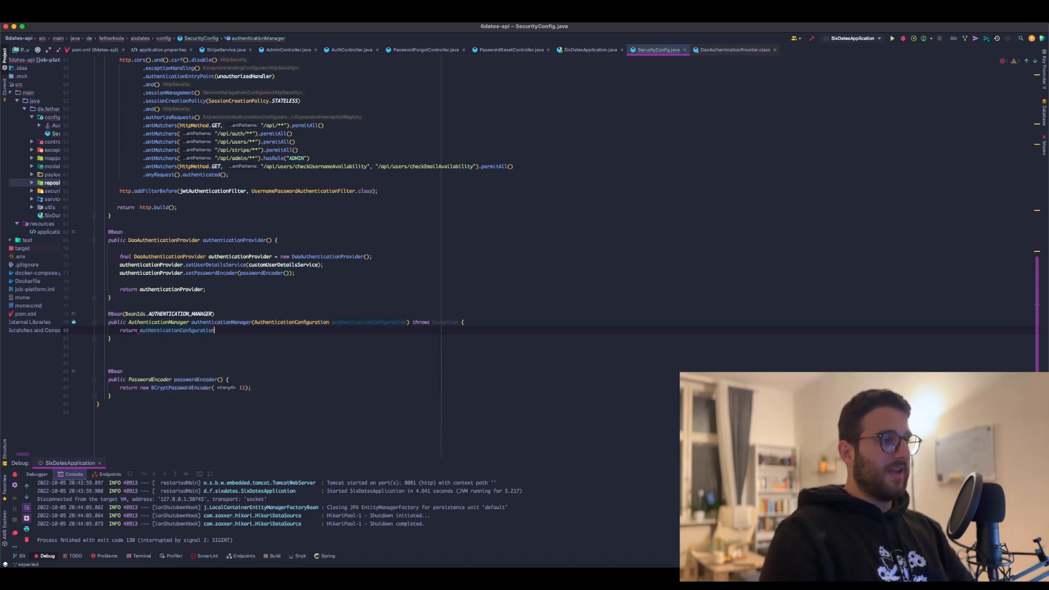
pyautogui.write('.getAuthenticationManager();')
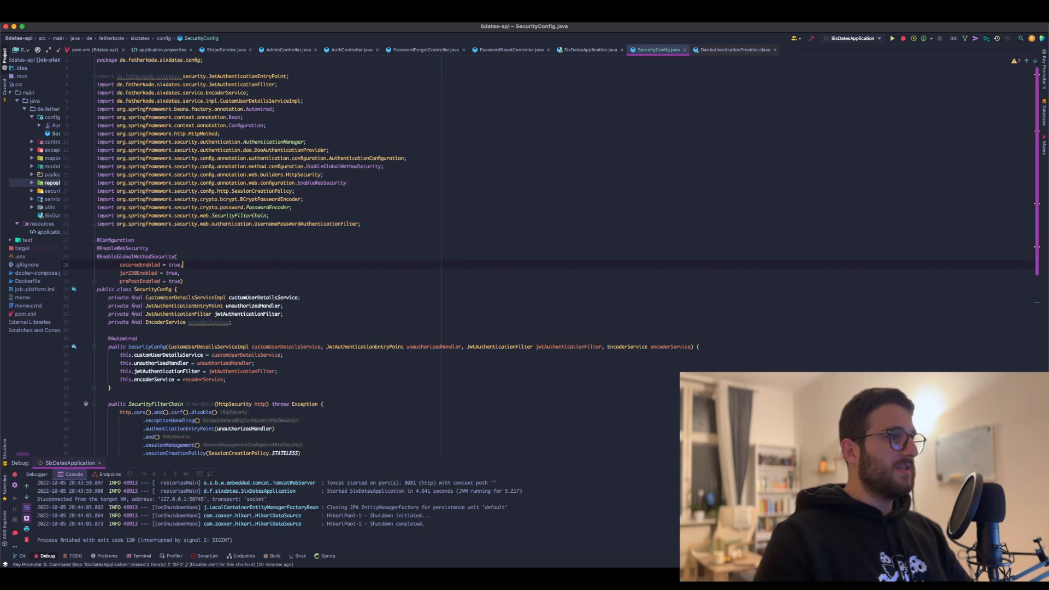
pyautogui.scroll(-3)
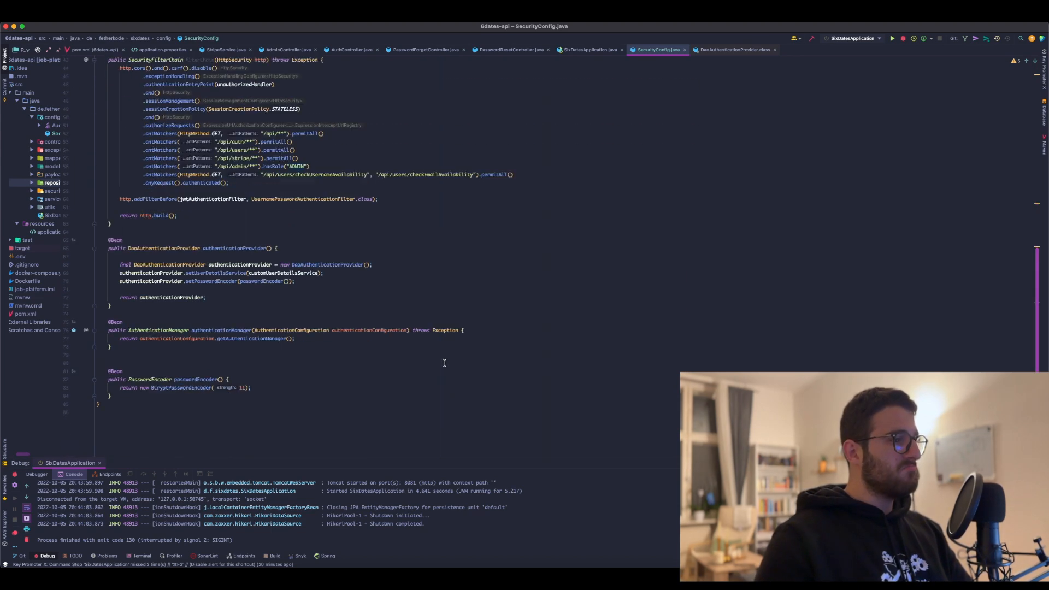